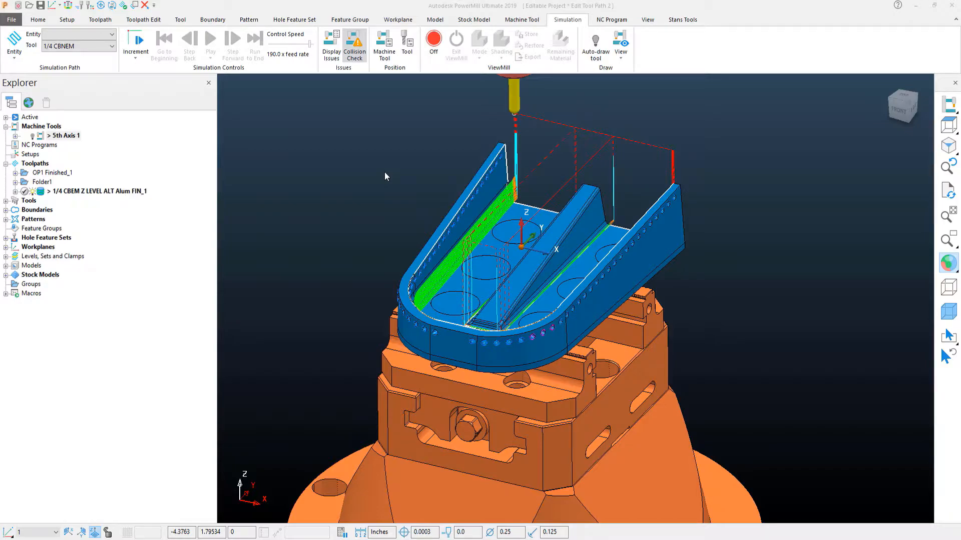
mouse_move(101, 180)
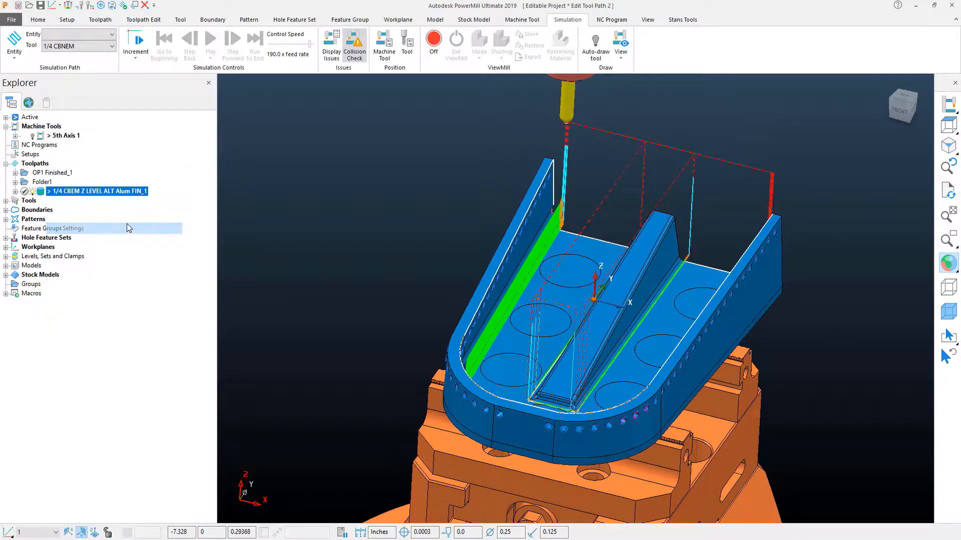
Step: Load the 1/4 CBEM Z LEVEL ALT Alum FIN_1 toolpath as the simulation entity
double_click(97, 191)
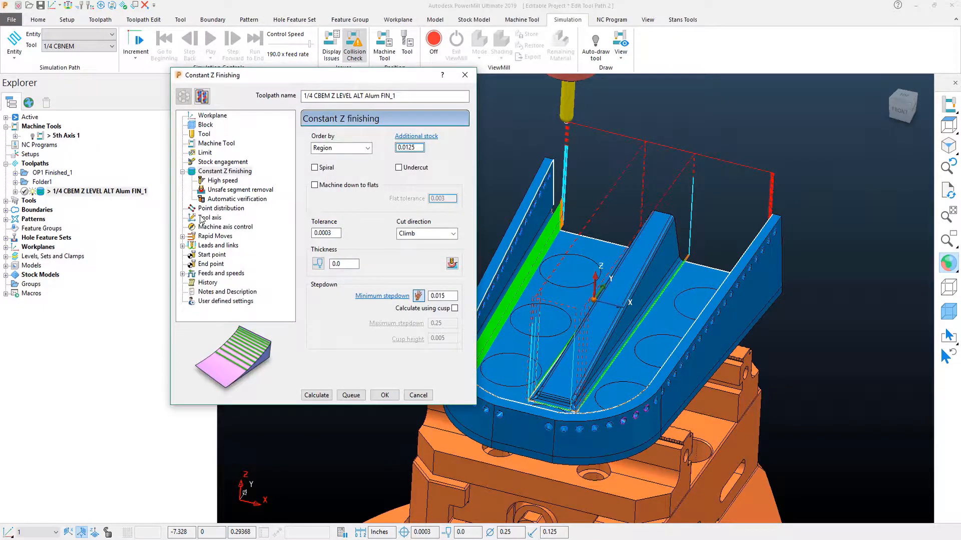
left_click(211, 217)
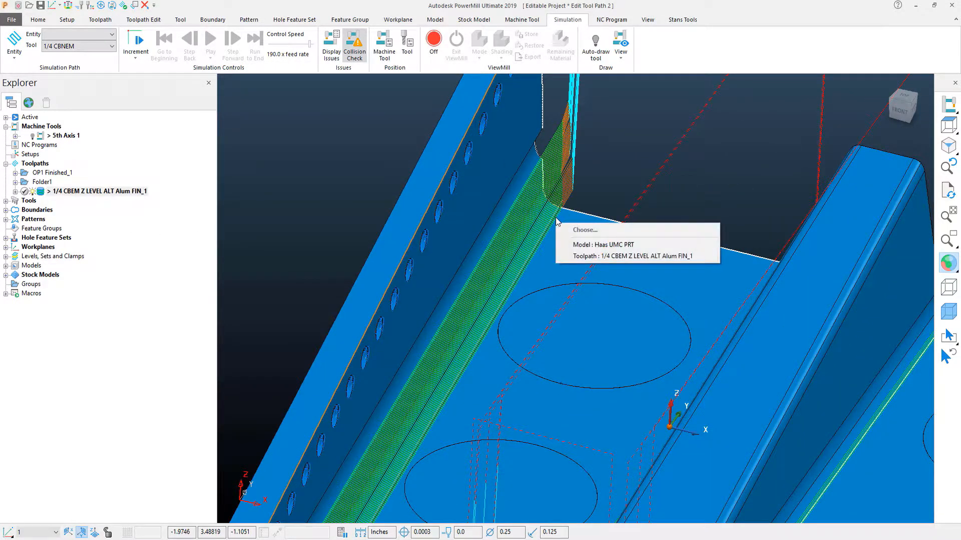
left_click(631, 255)
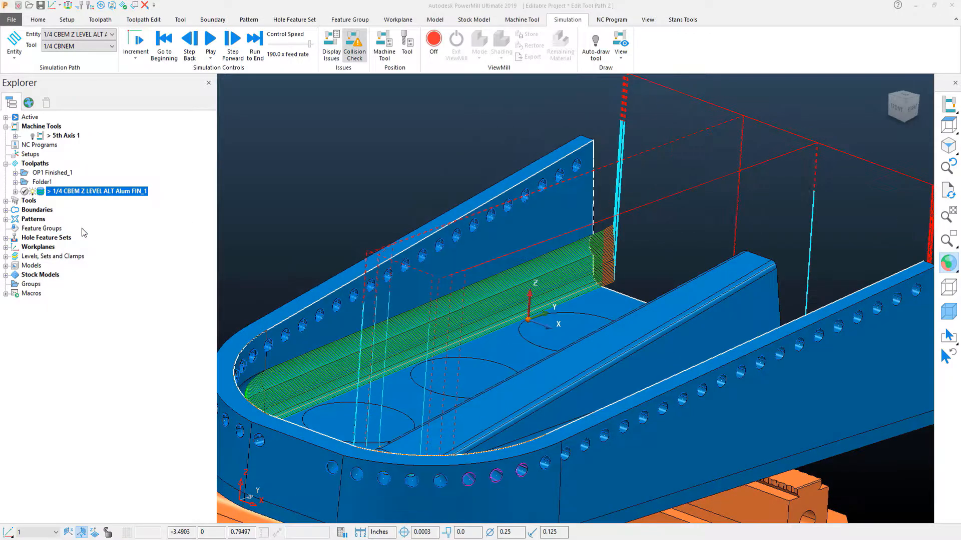
Step: Enable automatic collision avoidance in the toolpath's Tool axis settings
double_click(96, 191)
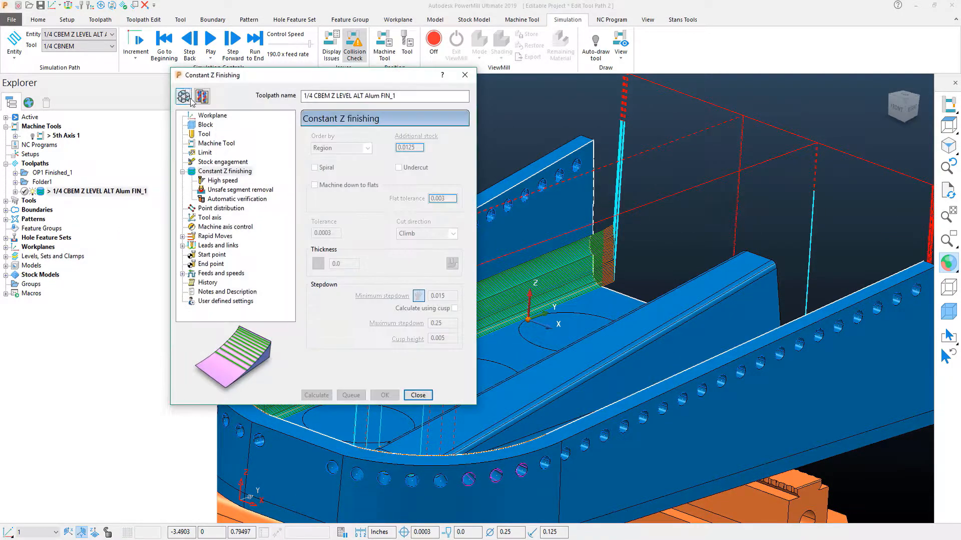
left_click(202, 96)
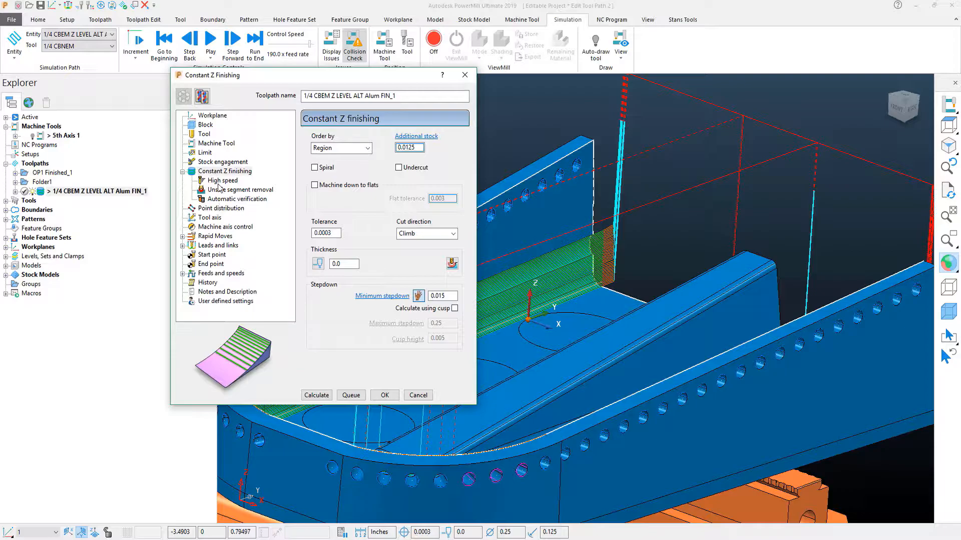
left_click(211, 217)
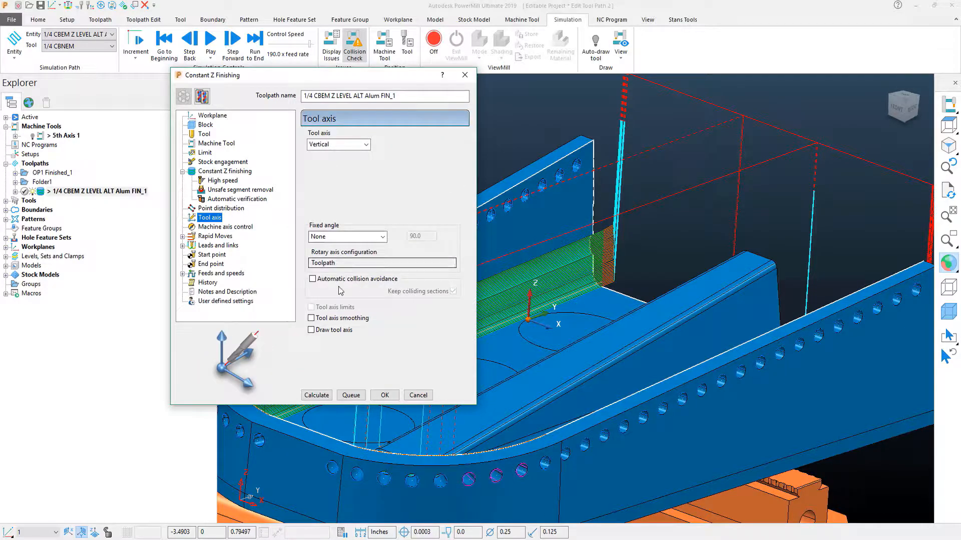
left_click(311, 279)
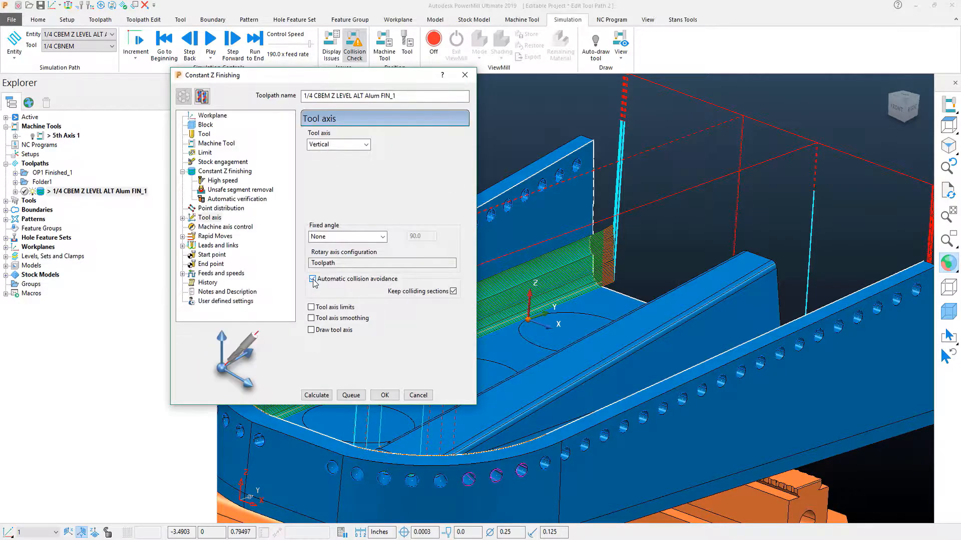
left_click(312, 279)
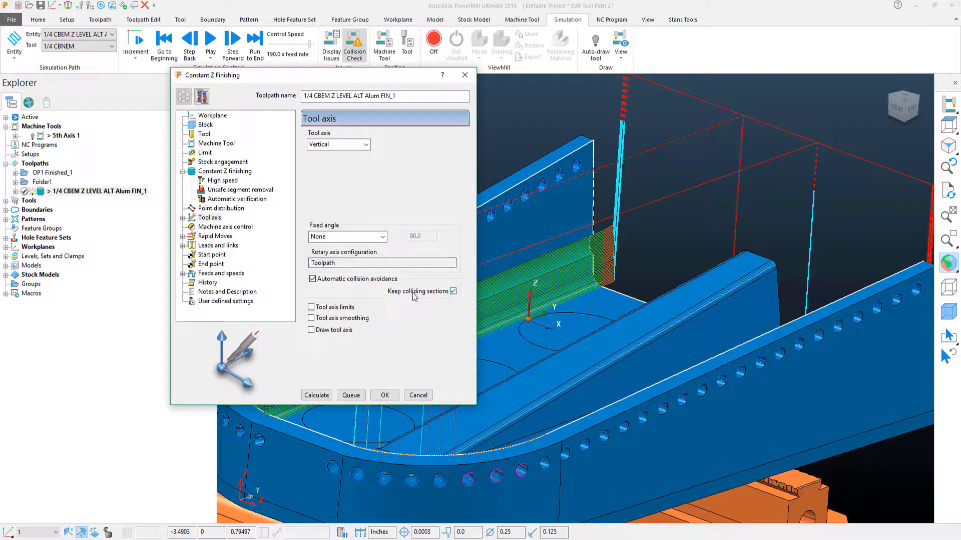
mouse_move(453, 291)
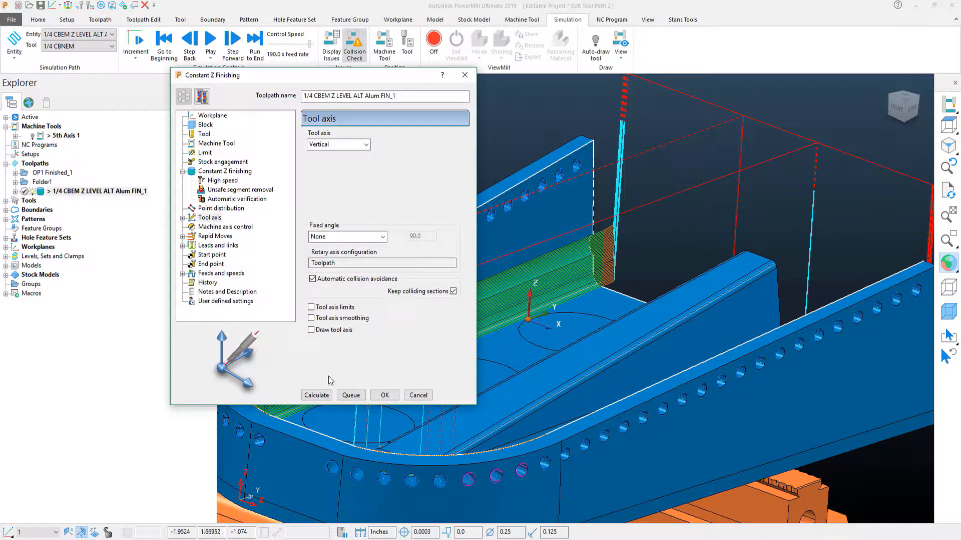
Step: Recalculate the Constant Z finishing toolpath with the new collision avoidance setting
left_click(316, 395)
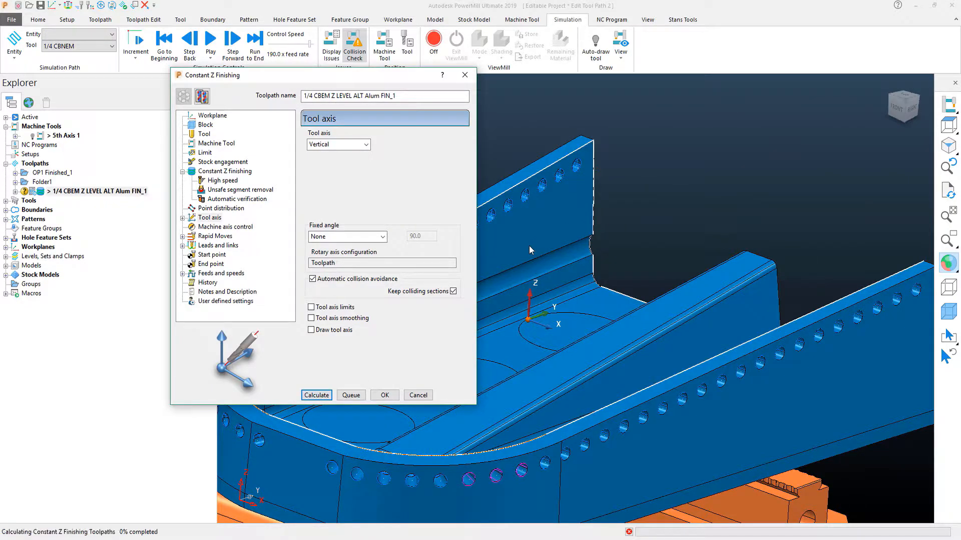
left_click(316, 395)
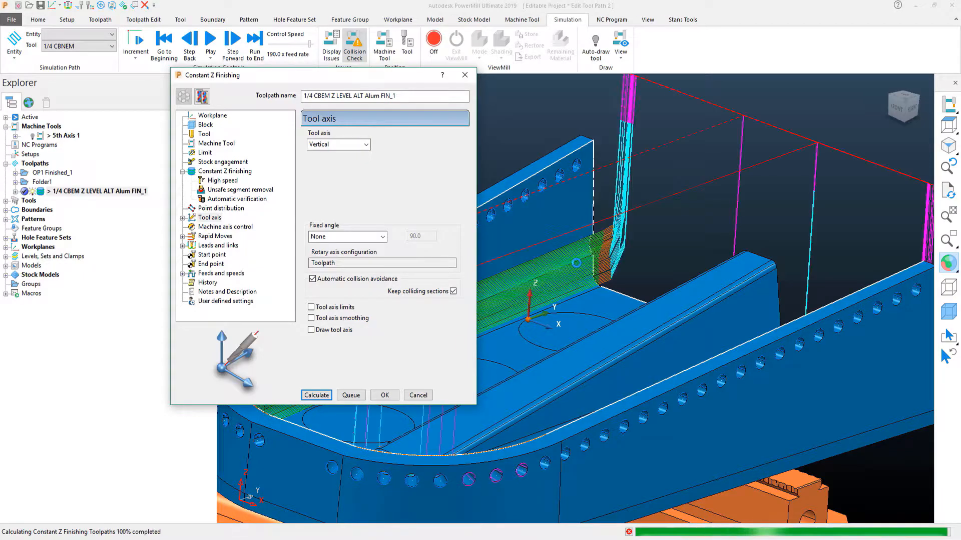
left_click(316, 396)
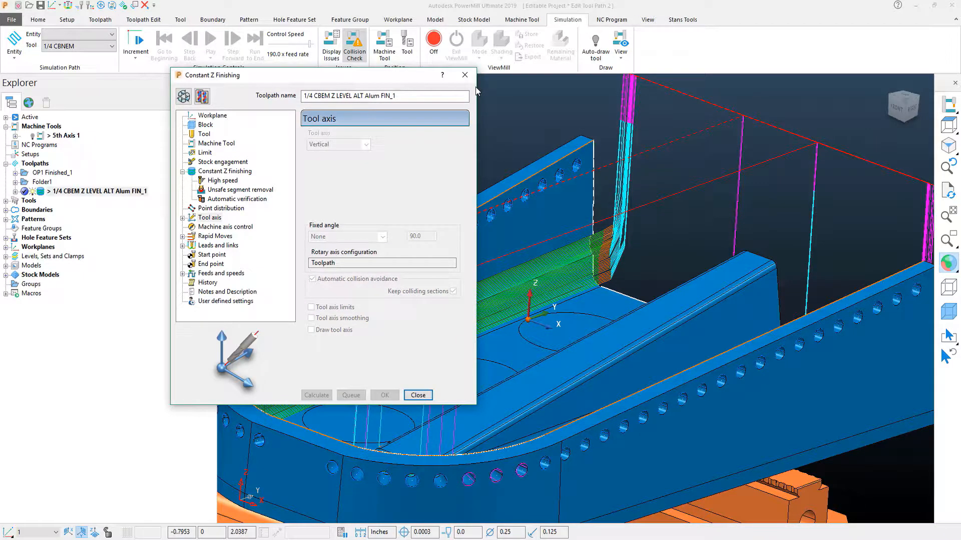
Step: Simulate the recalculated toolpath from its start on the 5-axis machine through completion
left_click(417, 395)
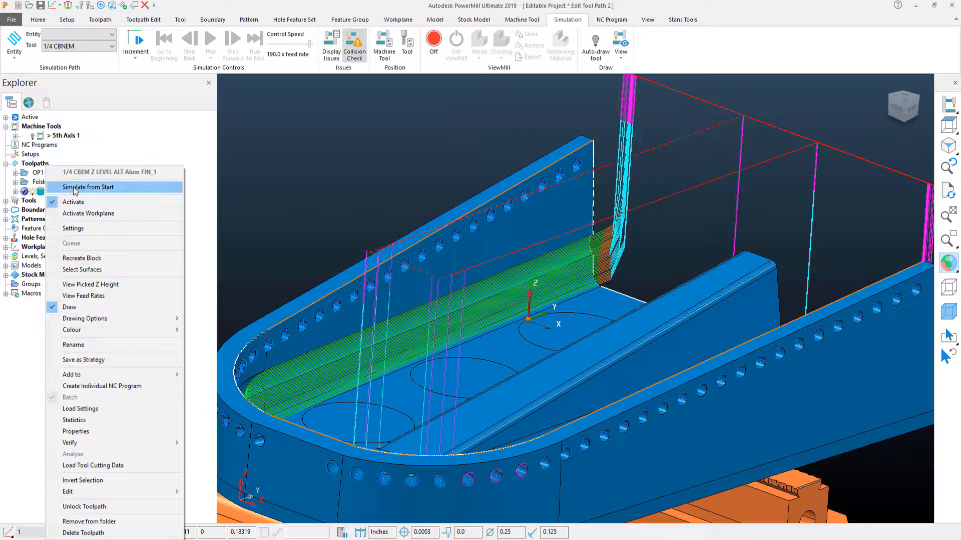
left_click(88, 187)
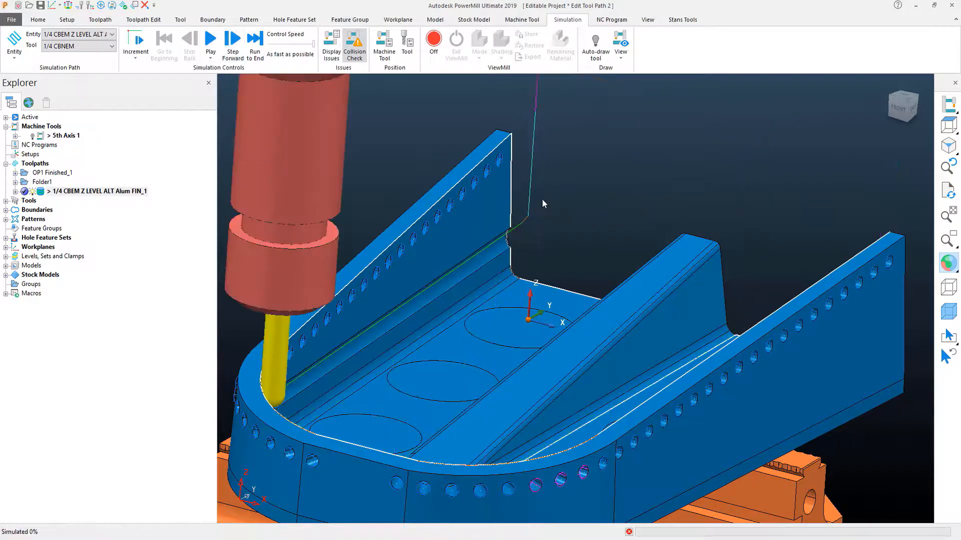
left_click(210, 38)
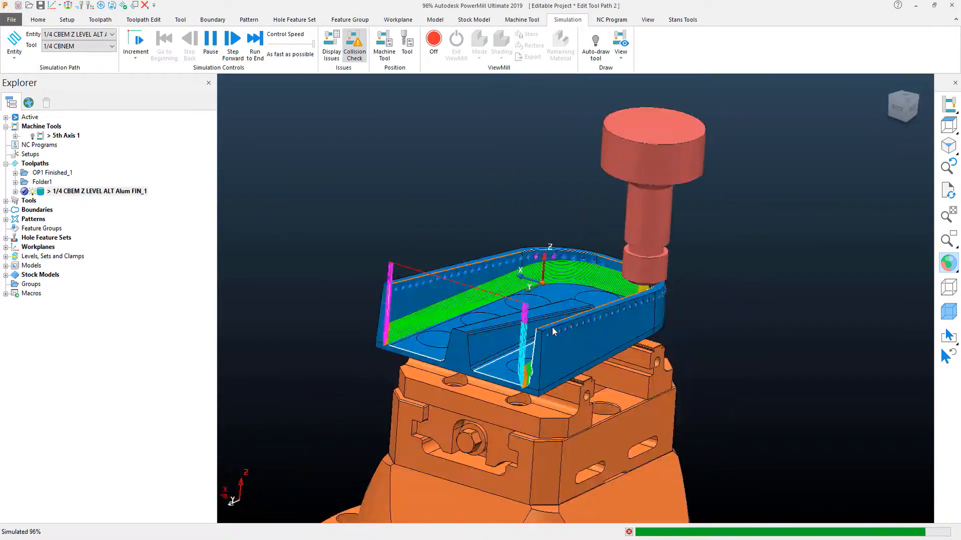
left_click(210, 38)
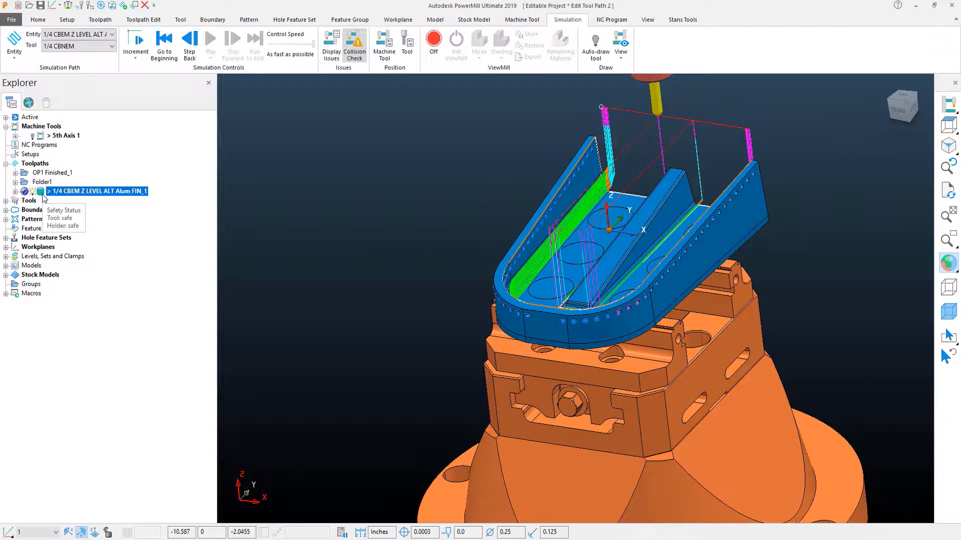
mouse_move(587, 257)
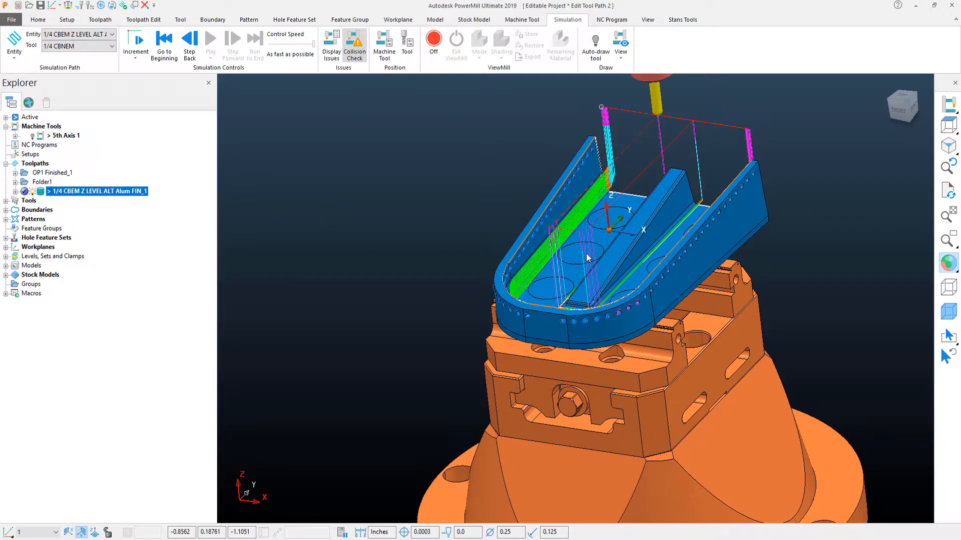
Step: Restart the simulation from a picked point on the cut wall
scroll("up", 3)
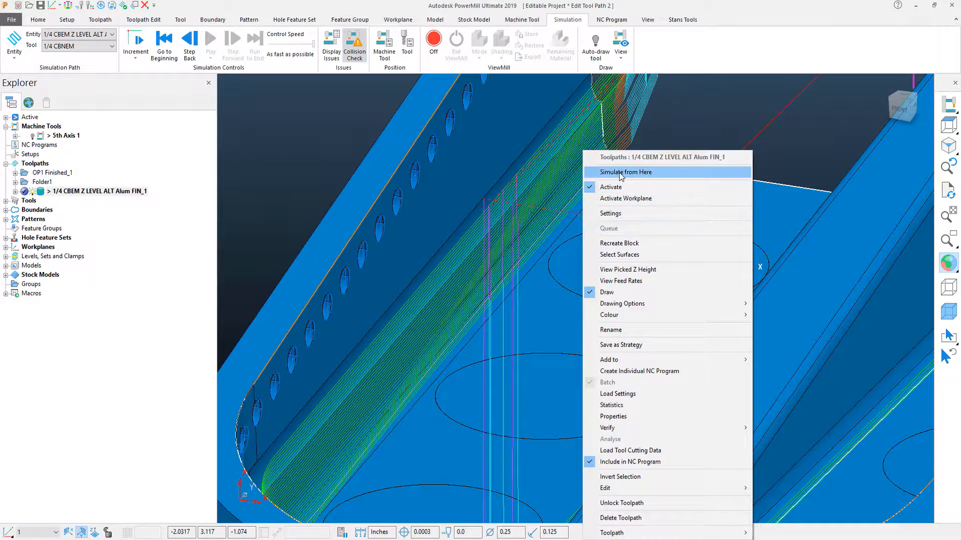
left_click(624, 171)
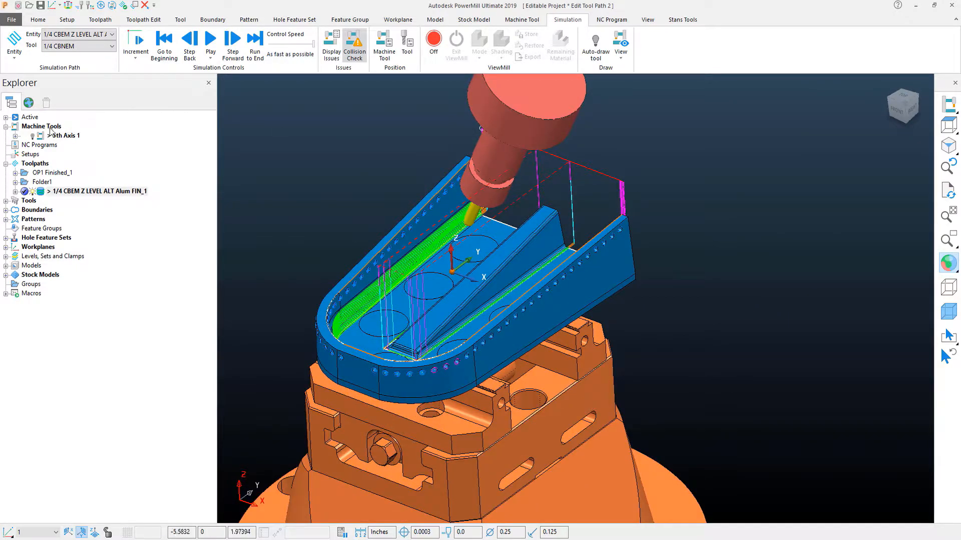
right_click(64, 135)
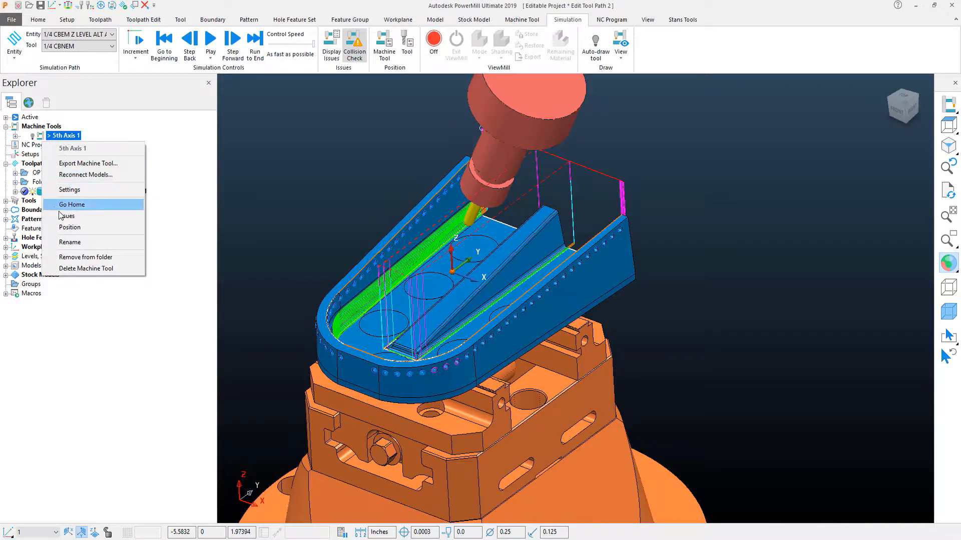
mouse_move(74, 228)
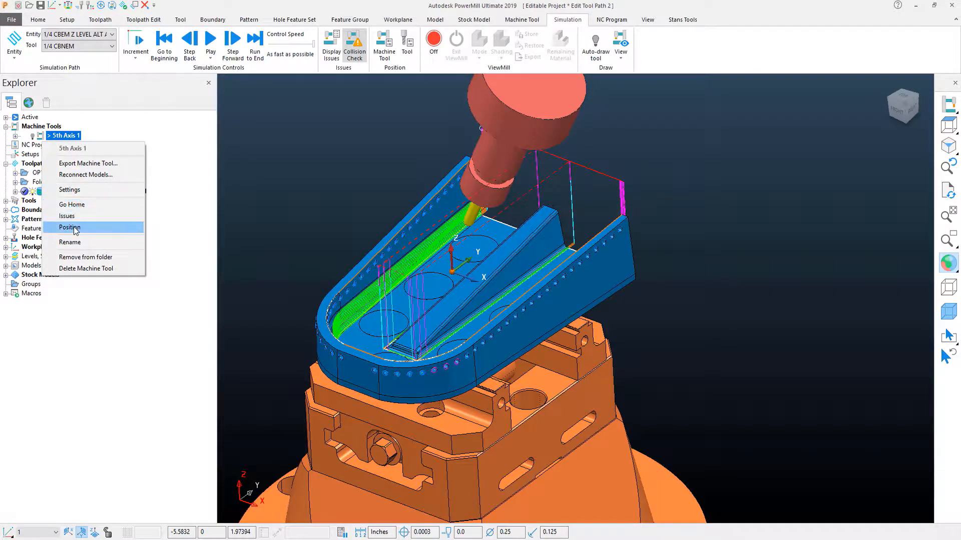
left_click(69, 227)
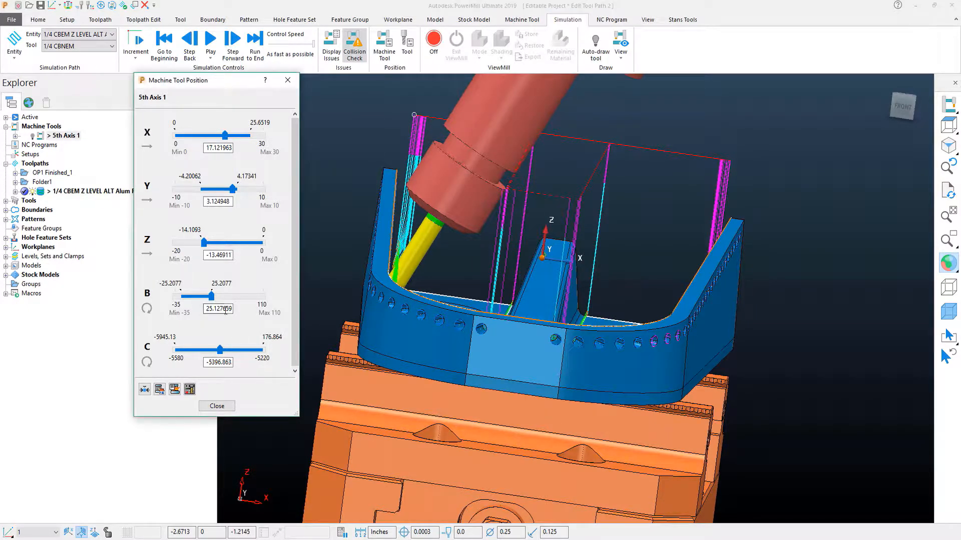
triple_click(217, 309)
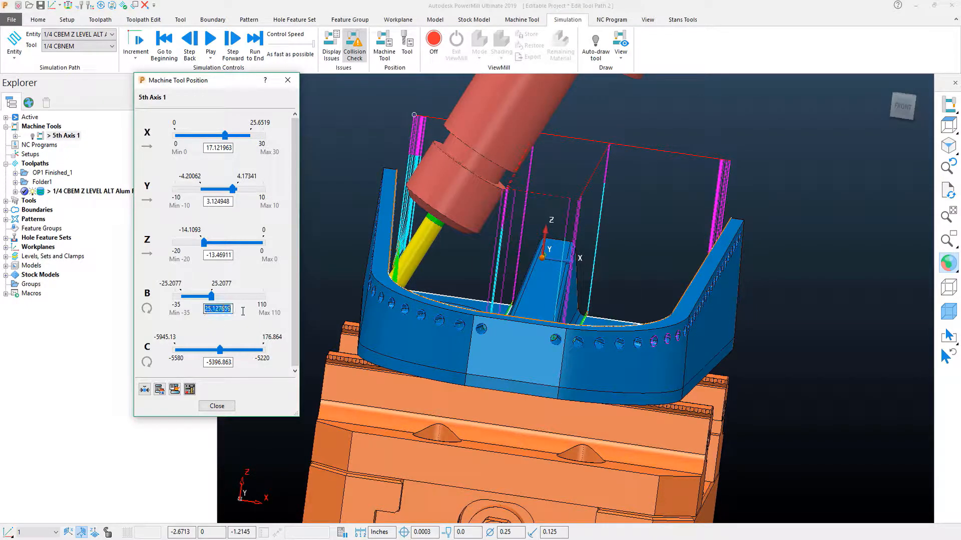
mouse_move(216, 407)
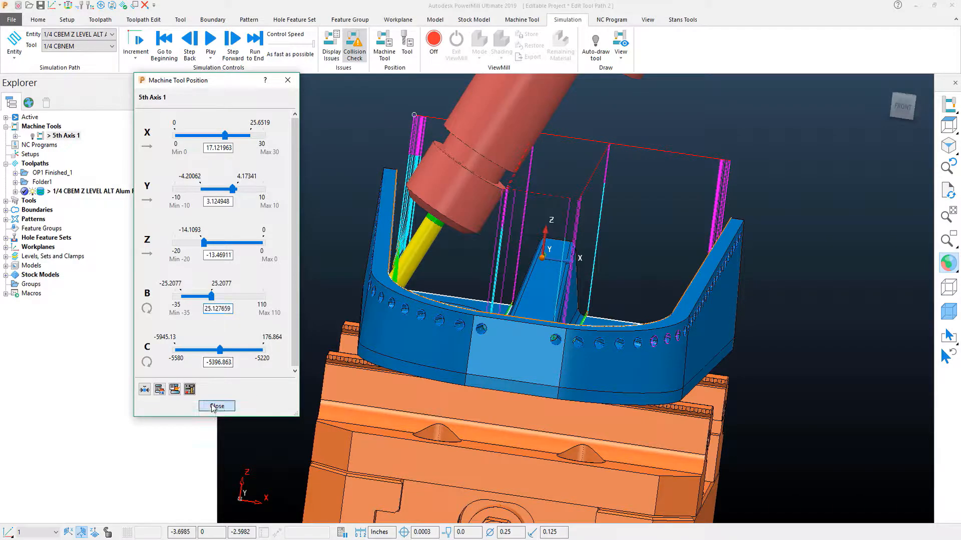
left_click(216, 406)
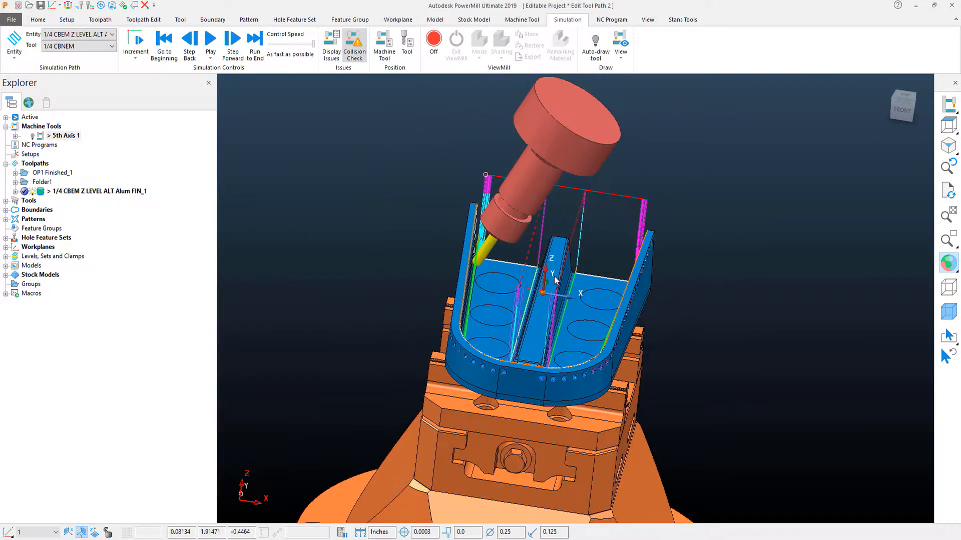
Step: Set the tool axis to Lead/Lean with 25° lean and collision avoidance off
right_click(97, 192)
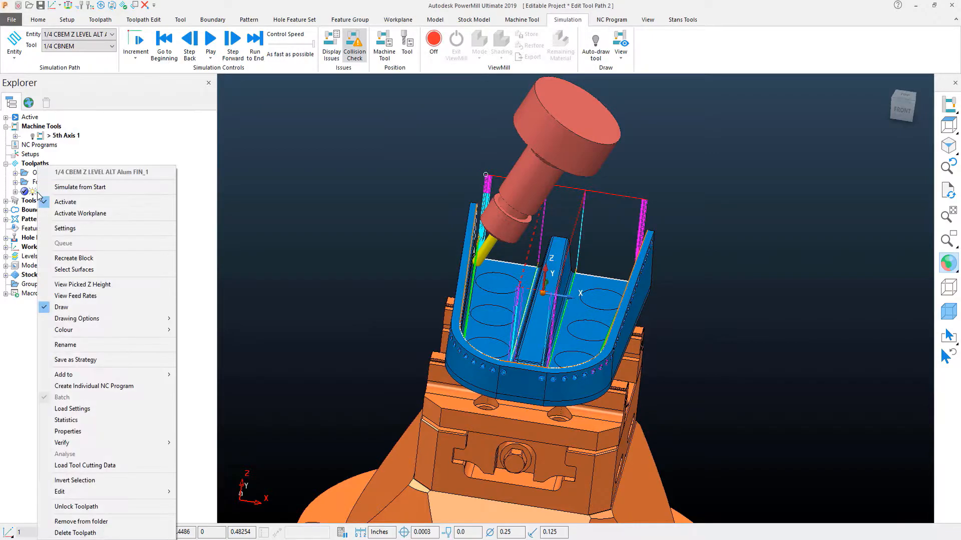
left_click(80, 187)
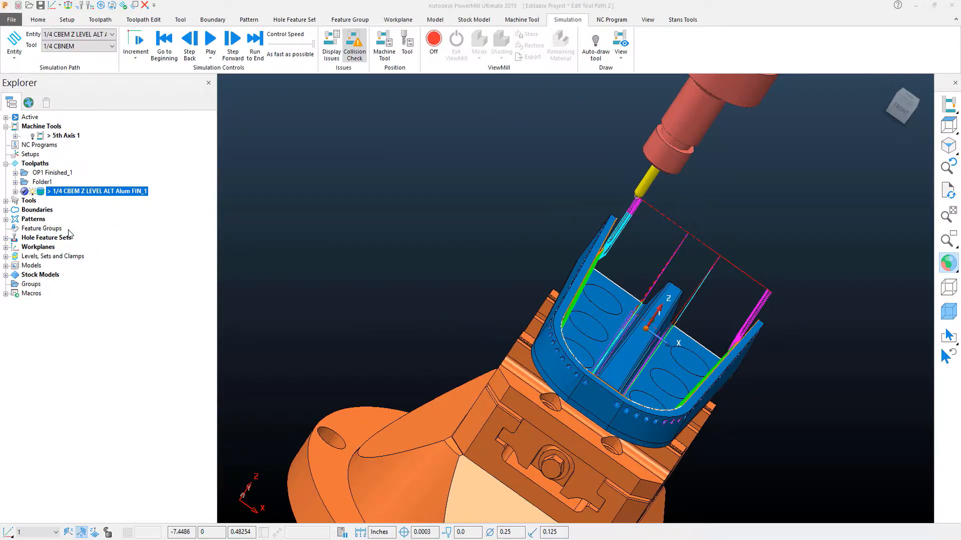
double_click(96, 191)
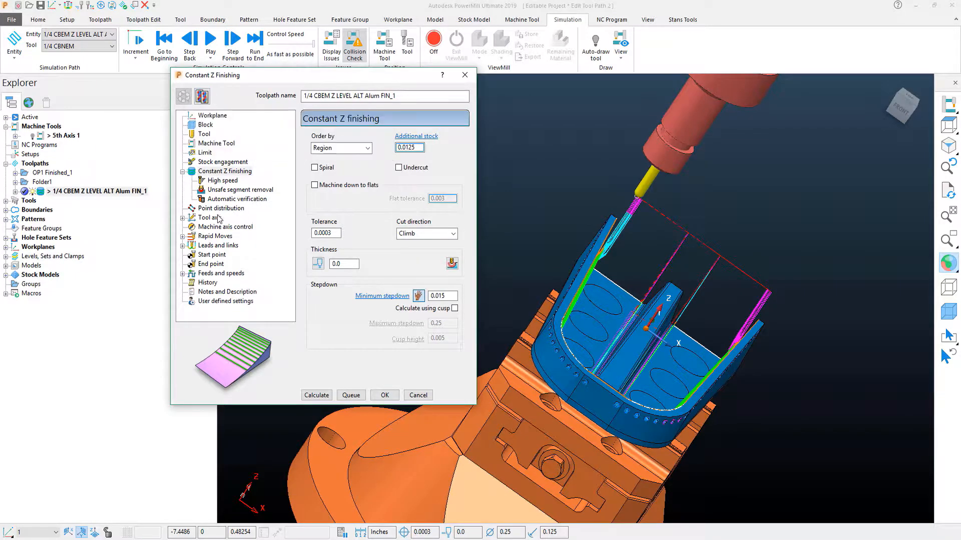
left_click(210, 217)
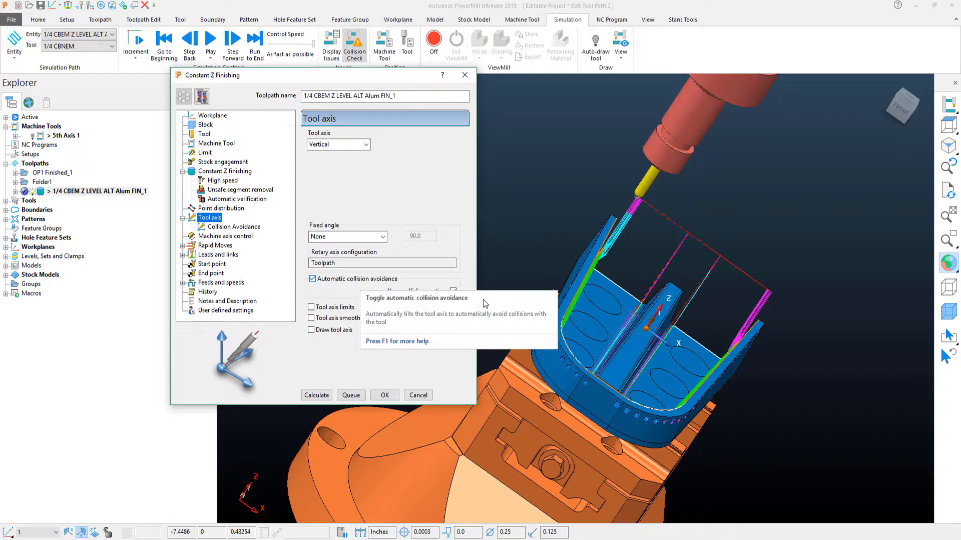
left_click(366, 144)
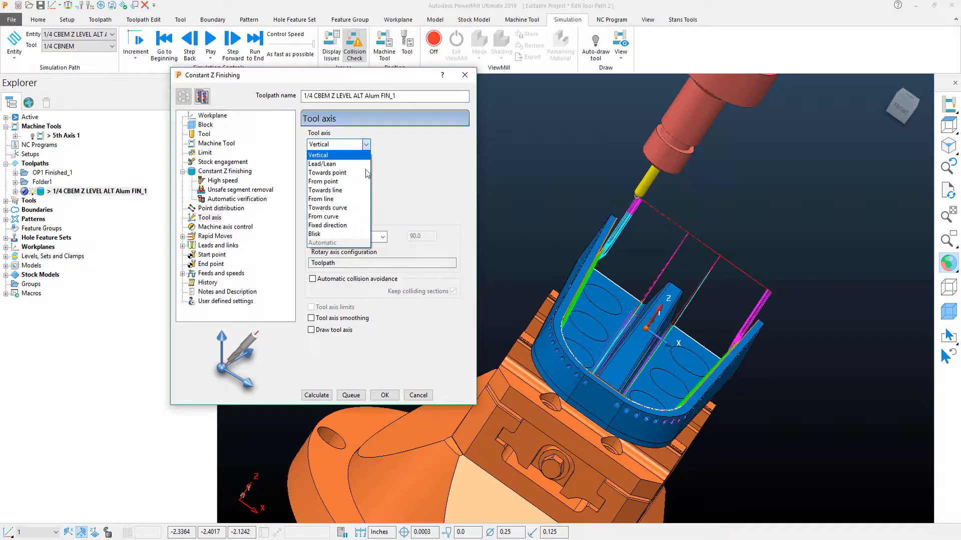
left_click(323, 163)
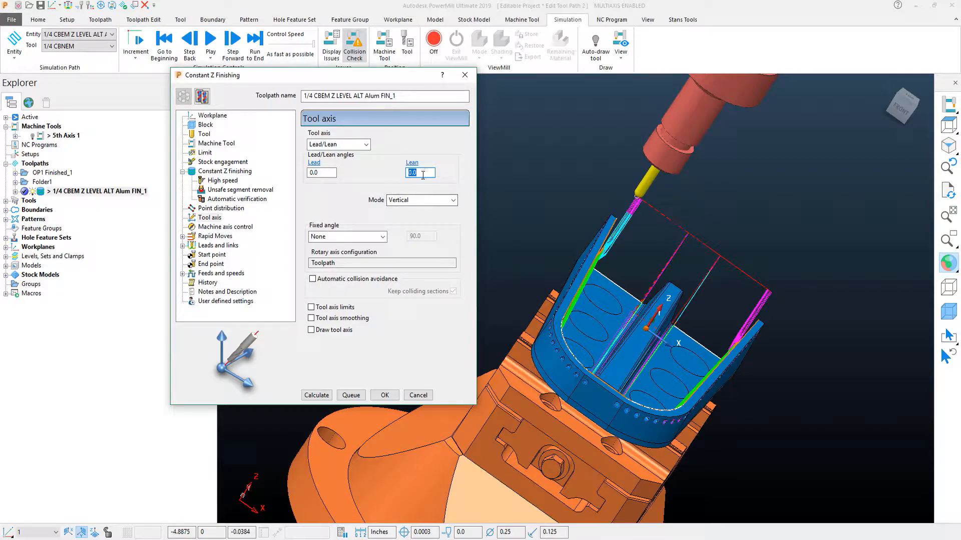
type("25")
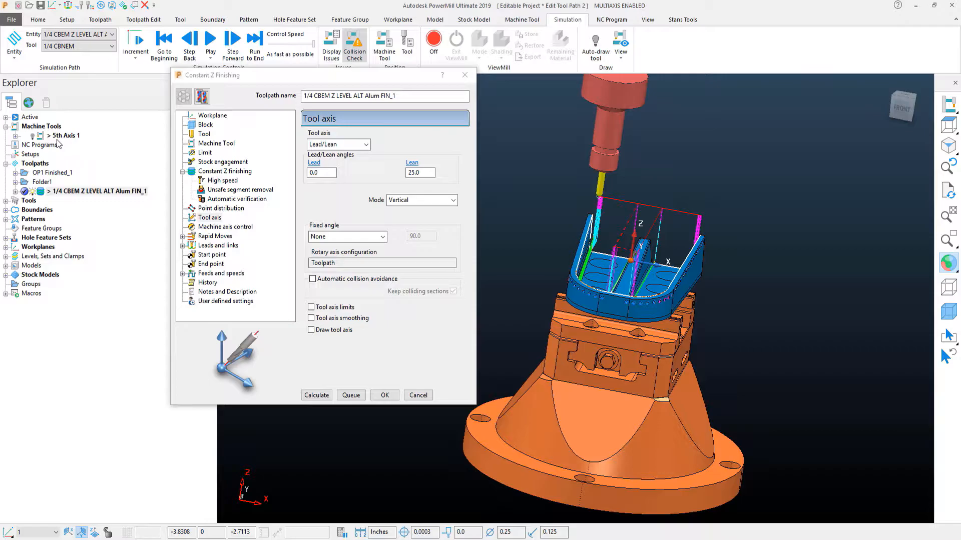
mouse_move(244, 143)
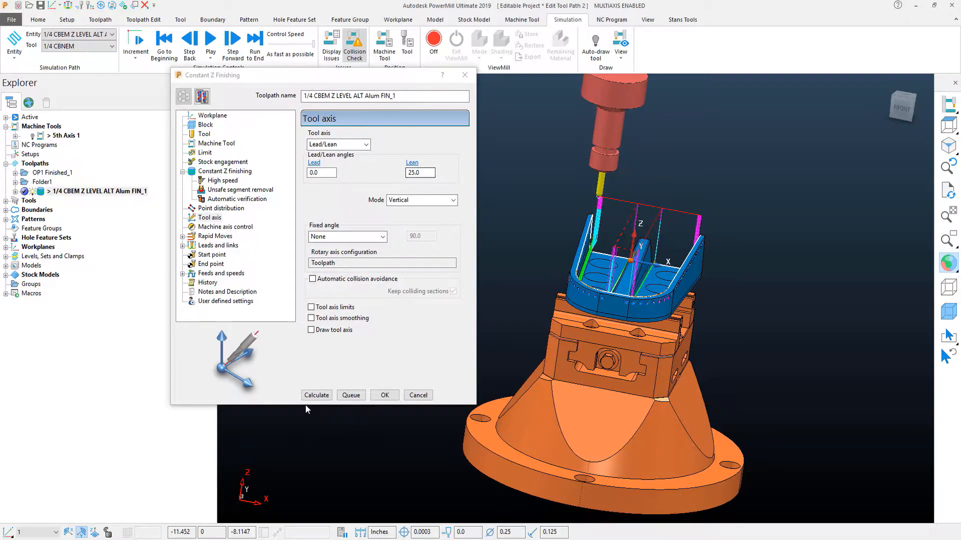
Step: Recalculate the toolpath with the lean axis and accept the settings
left_click(316, 395)
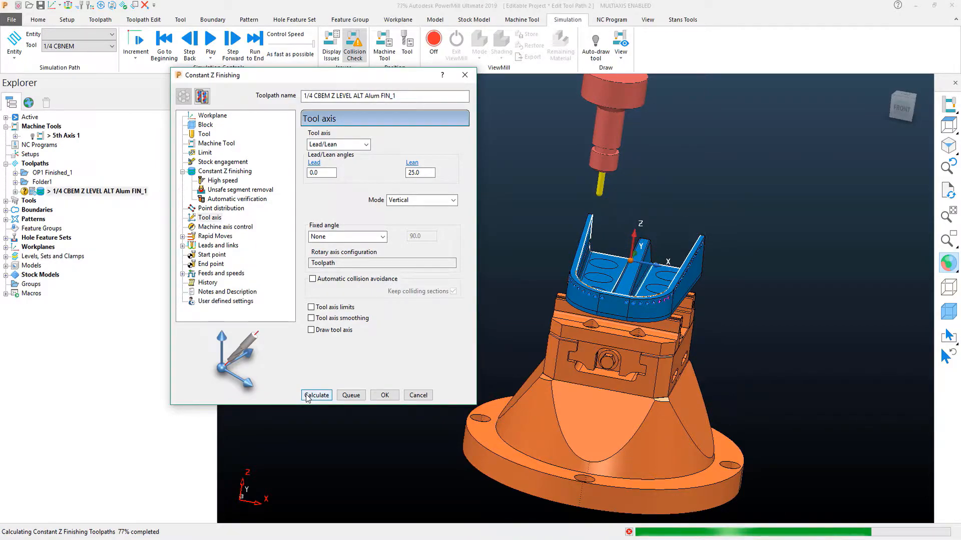
left_click(317, 395)
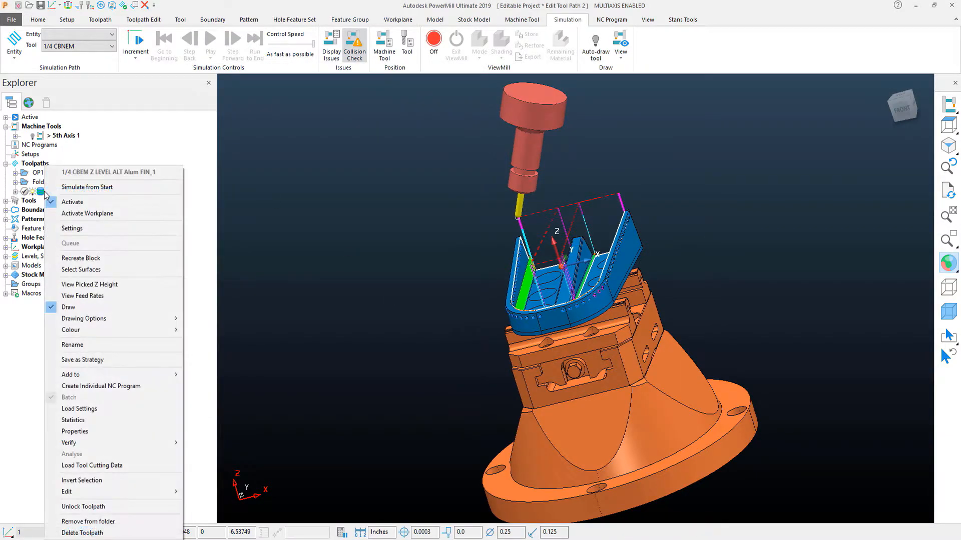
mouse_move(86, 187)
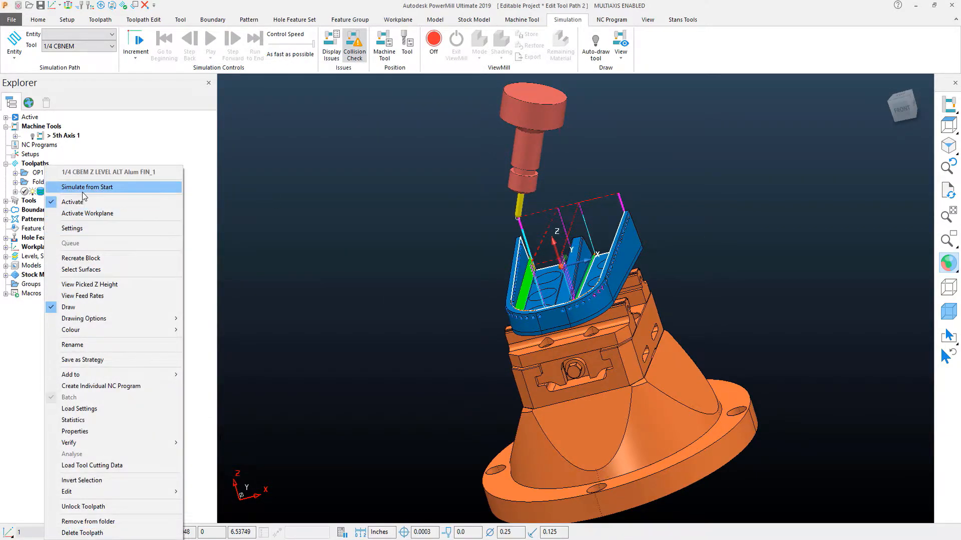
Step: Play the lean-axis toolpath simulation from its start around the part walls
left_click(88, 187)
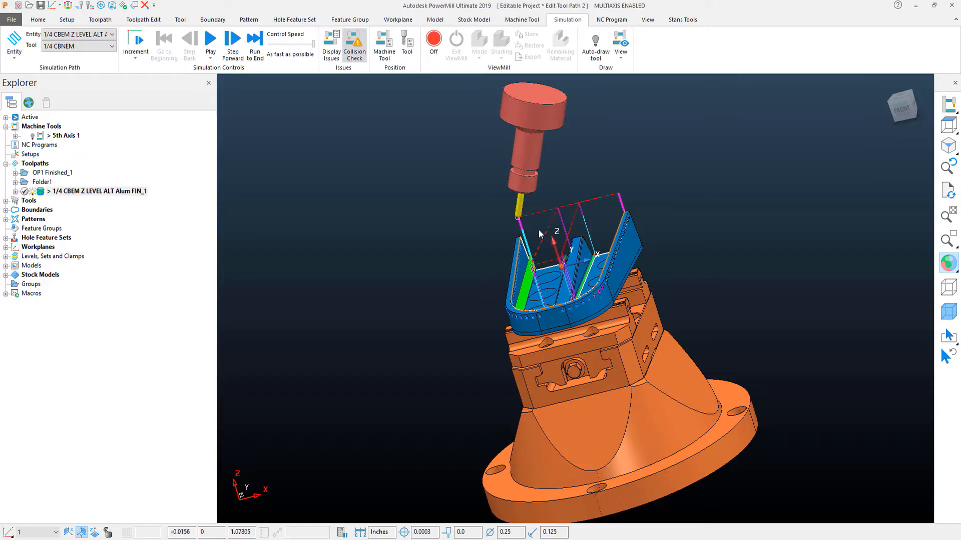
left_click(210, 39)
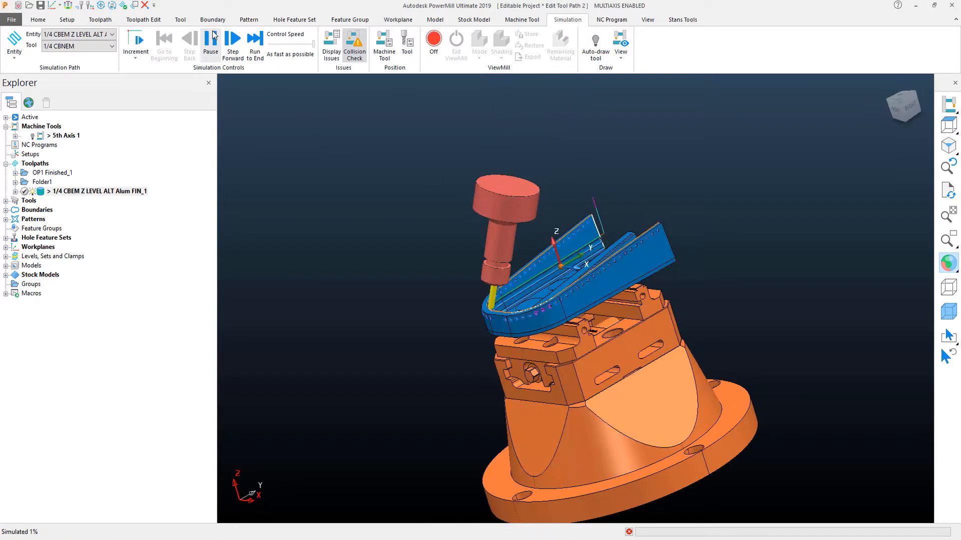
left_click(233, 40)
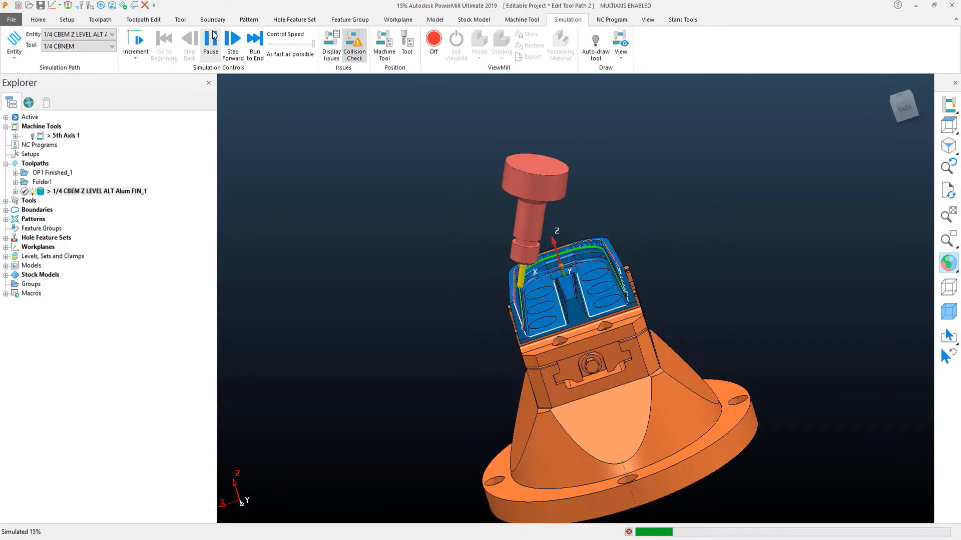
left_click(233, 38)
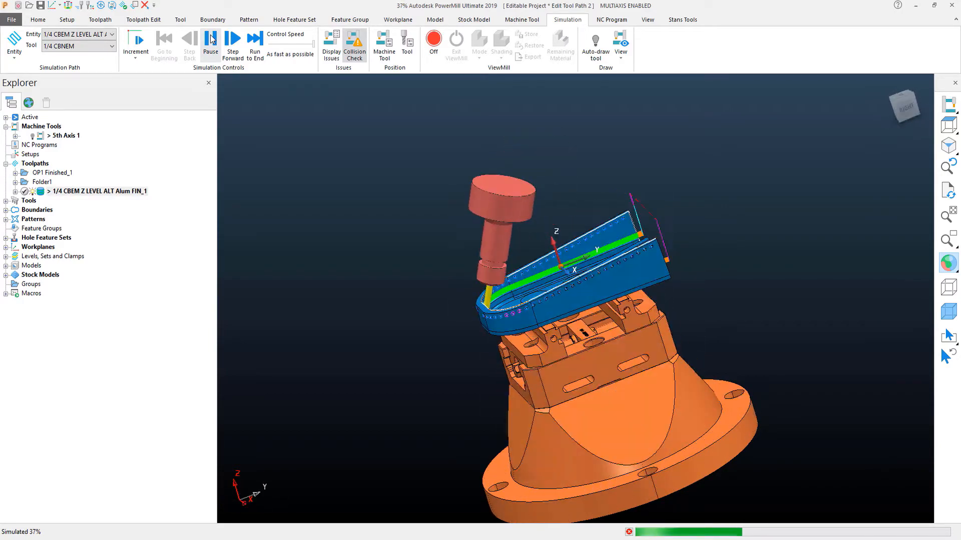
left_click(211, 38)
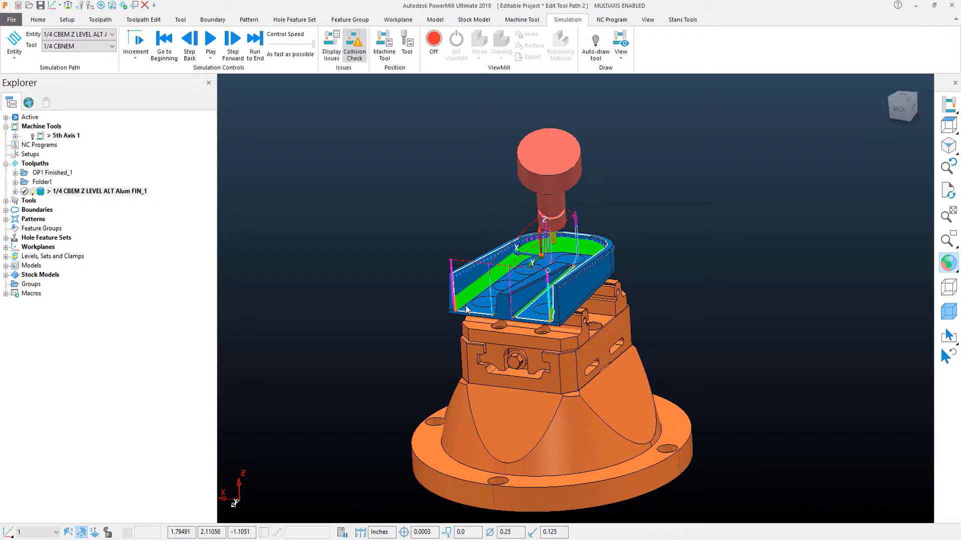
mouse_move(493, 280)
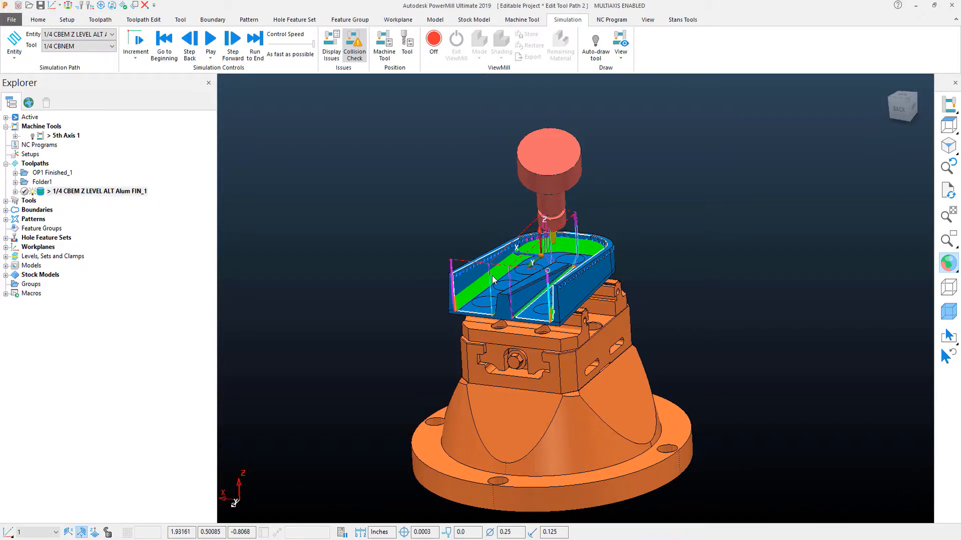